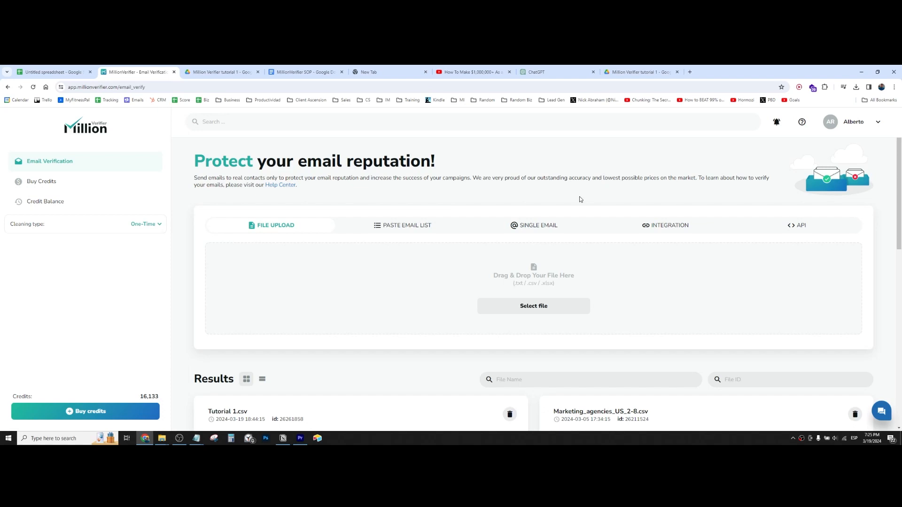
mouse_move(21, 67)
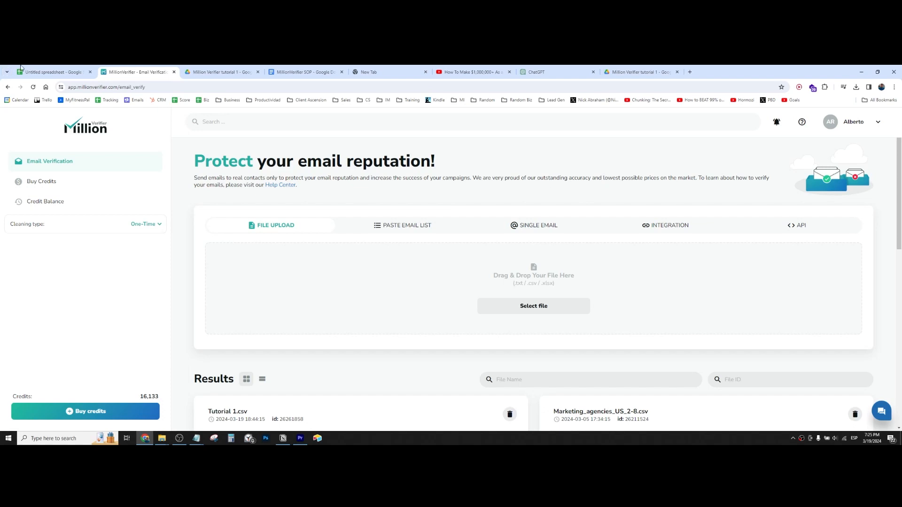
mouse_move(505, 254)
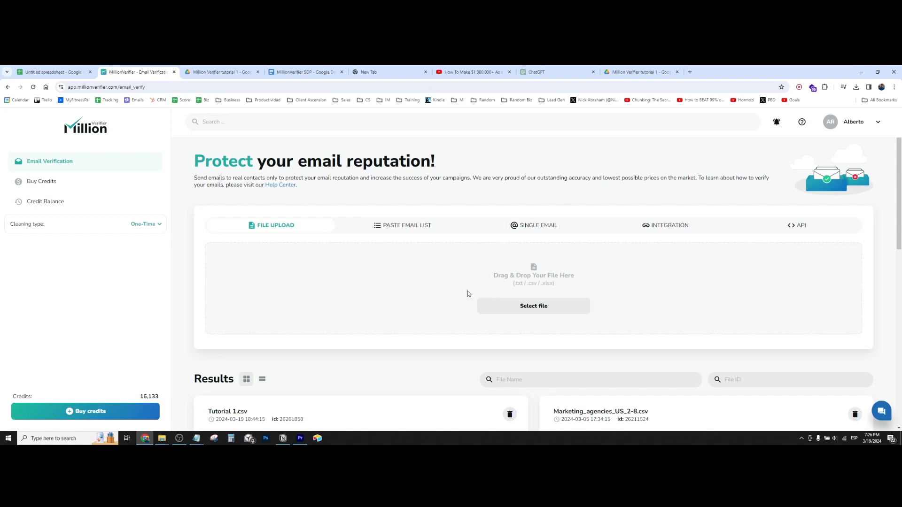
mouse_move(449, 294)
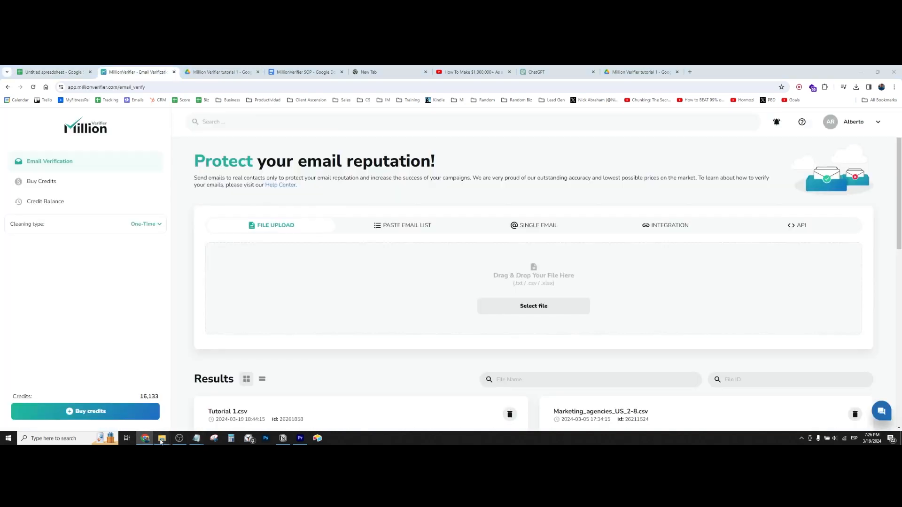
Drag Tutorial 1.csv from the Tutorial 1 folder onto MillionVerifier's upload area.
left_click(161, 438)
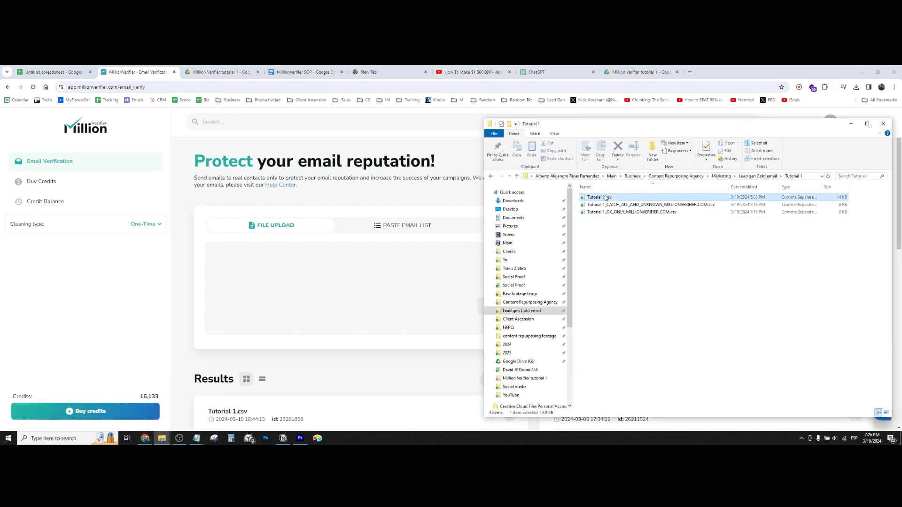
left_click(626, 187)
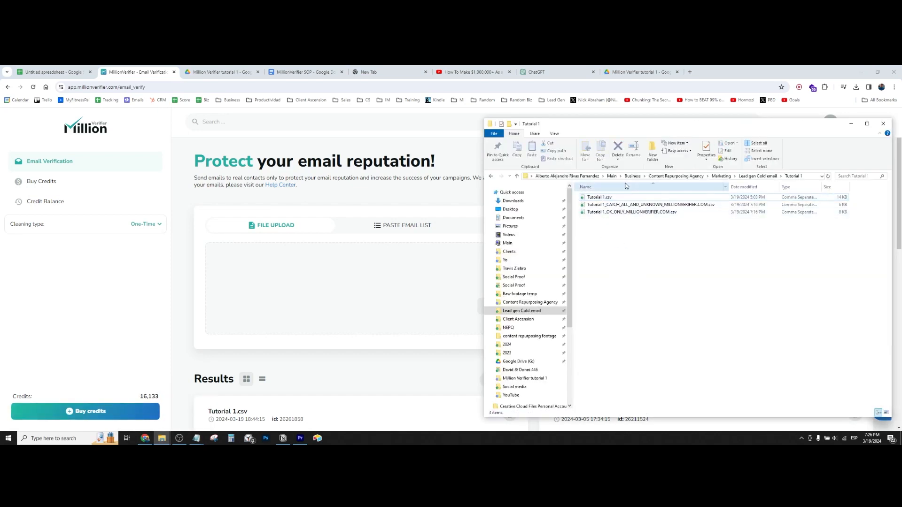
left_click_drag(599, 196, 400, 281)
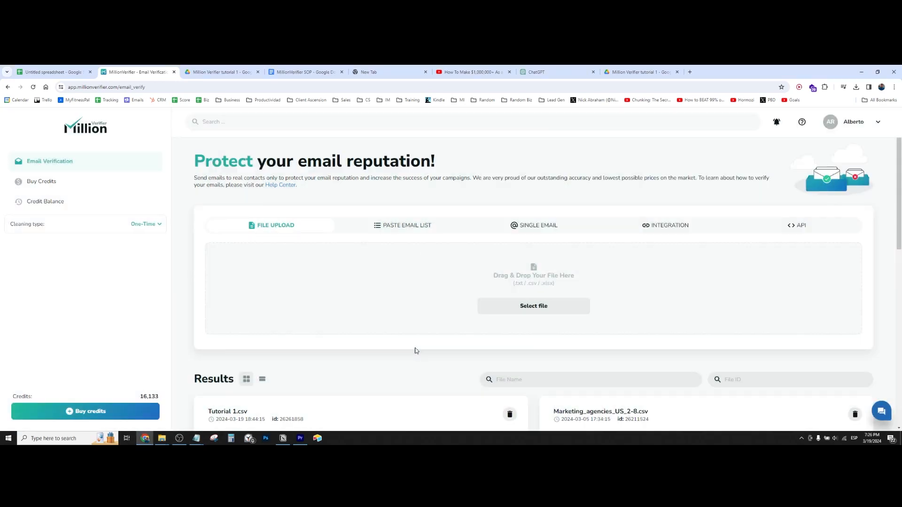
Start verifying Tutorial 1.csv's 44 emails with duplicates removed, then view Results.
left_click(532, 305)
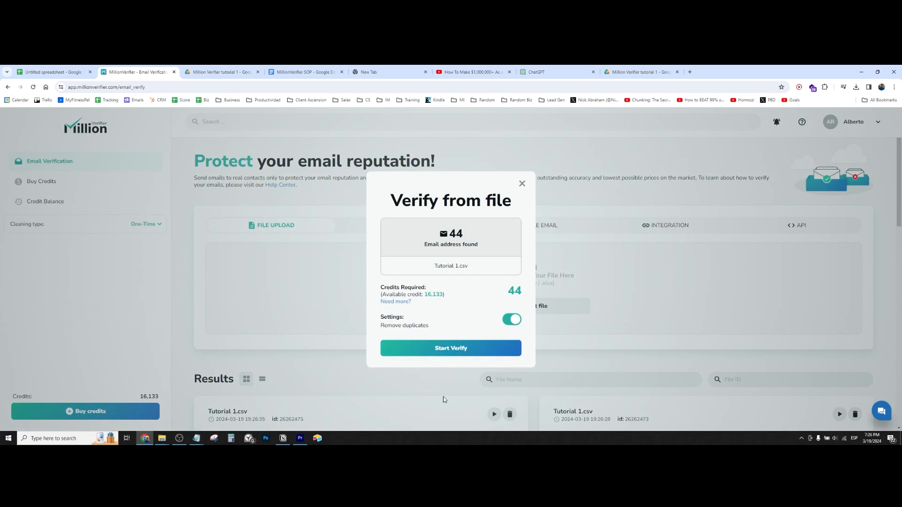
left_click(451, 348)
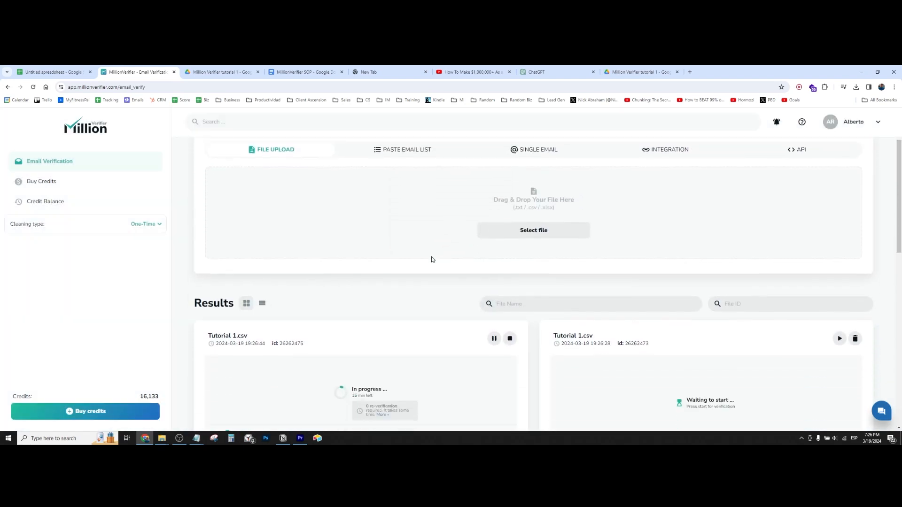
scroll("down", 3)
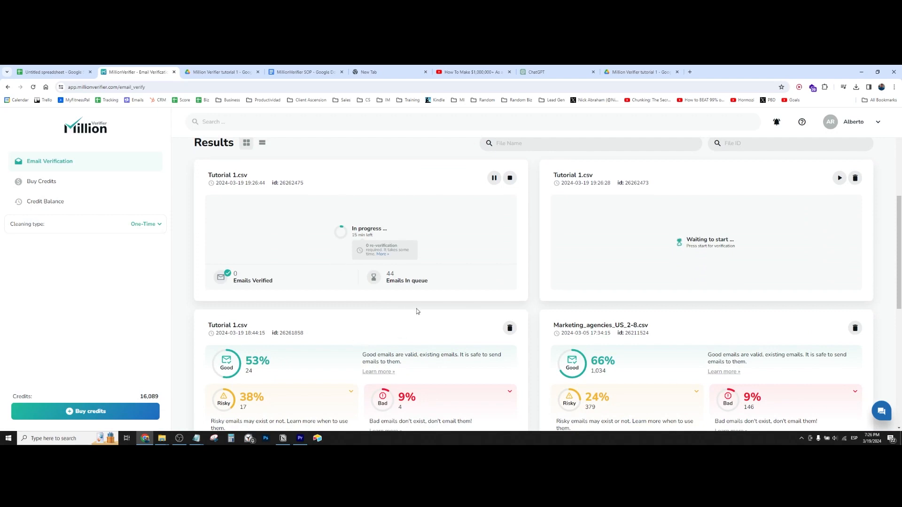
mouse_move(469, 259)
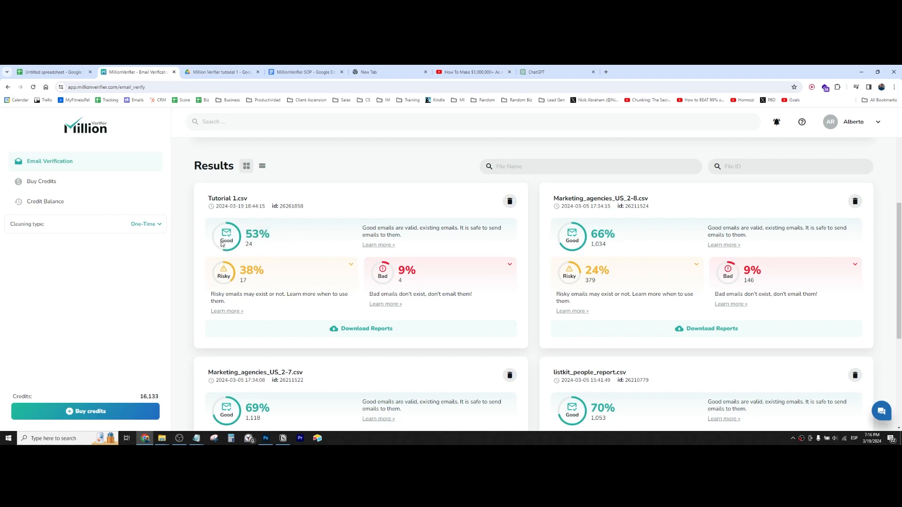
Download the Good Emails Only report for the 53%-good Tutorial 1.csv result.
double_click(251, 233)
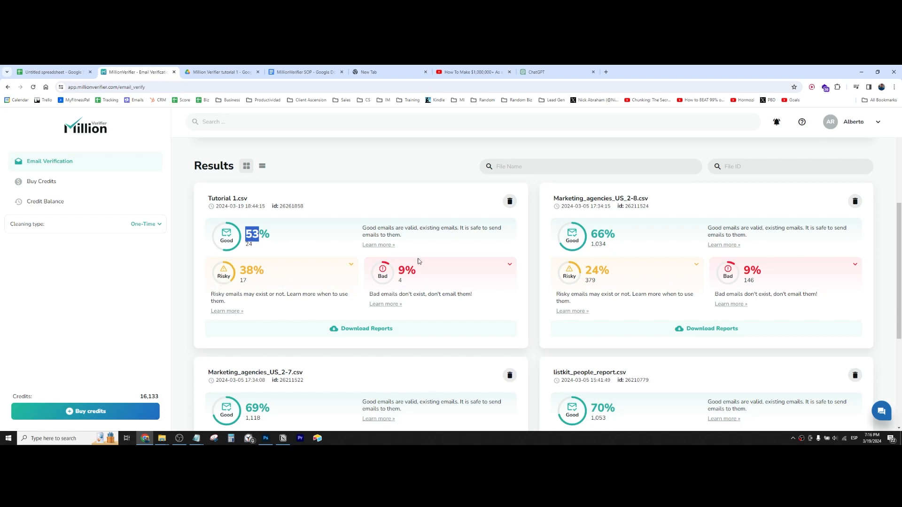
left_click(508, 264)
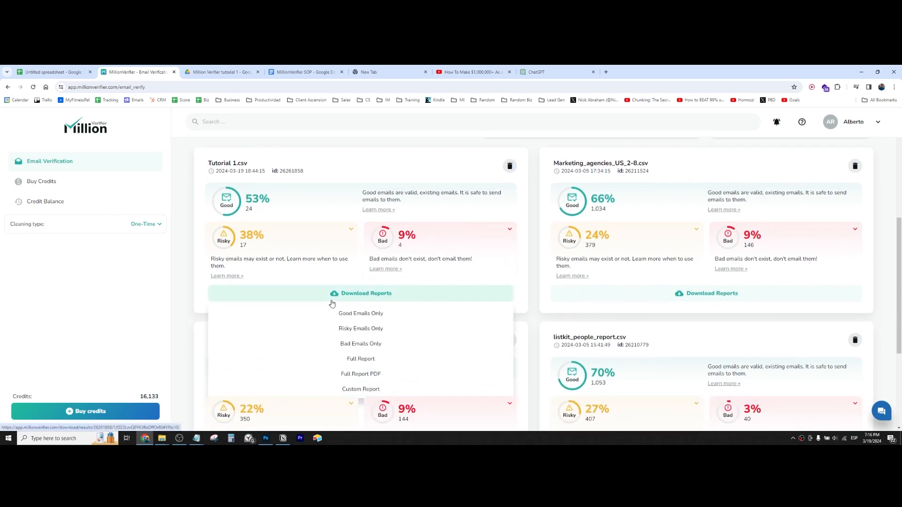
mouse_move(360, 313)
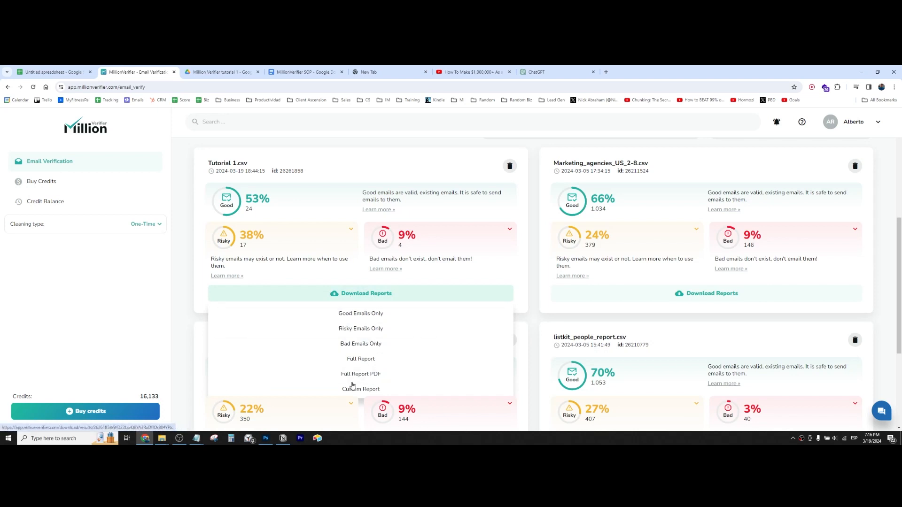
mouse_move(361, 313)
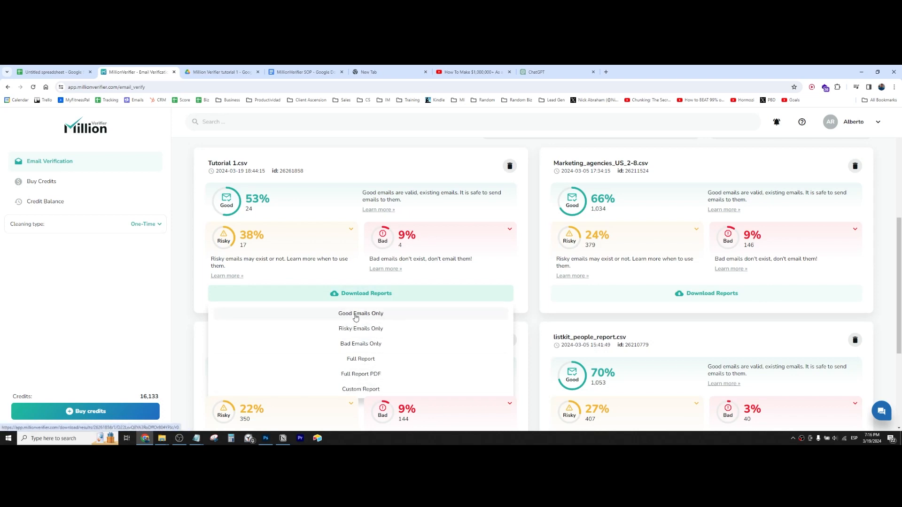
left_click(361, 313)
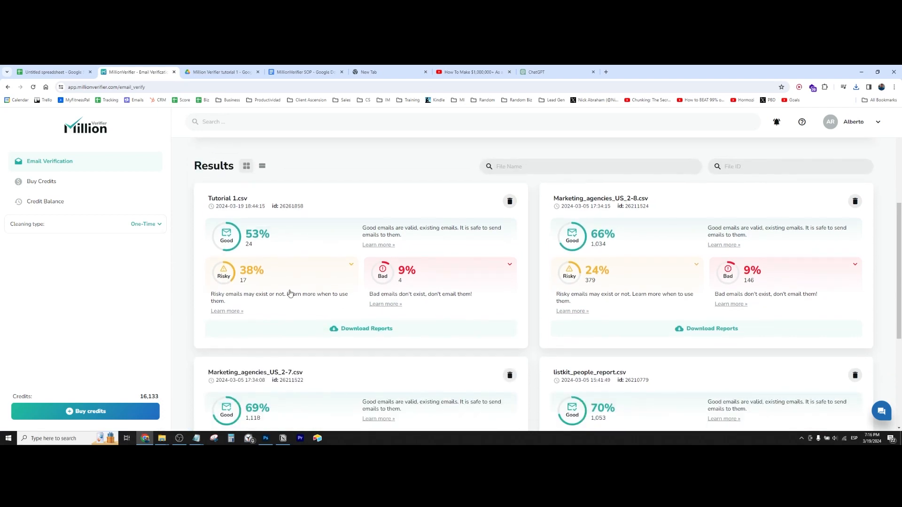
mouse_move(391, 246)
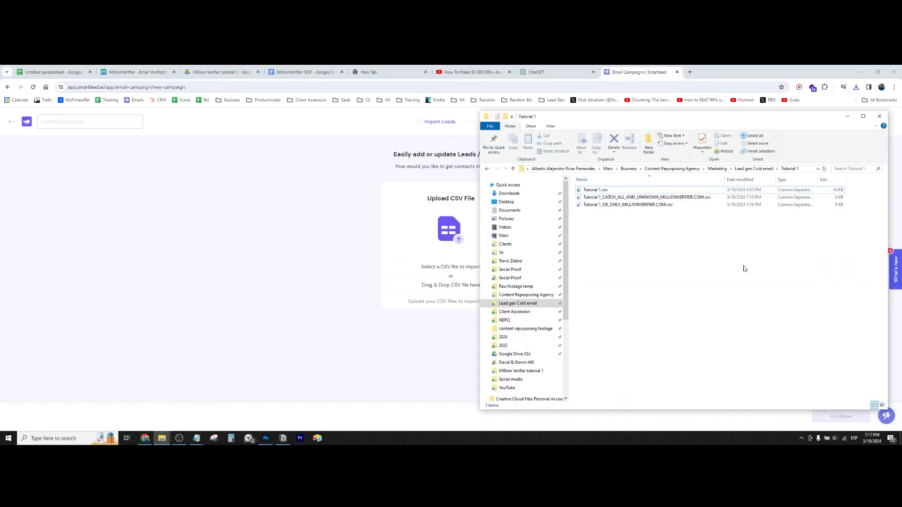
Open Tutorial 1_OK_ONLY_MILLIONVERIFIER.COM.csv as the Smartlead leads file.
left_click(627, 205)
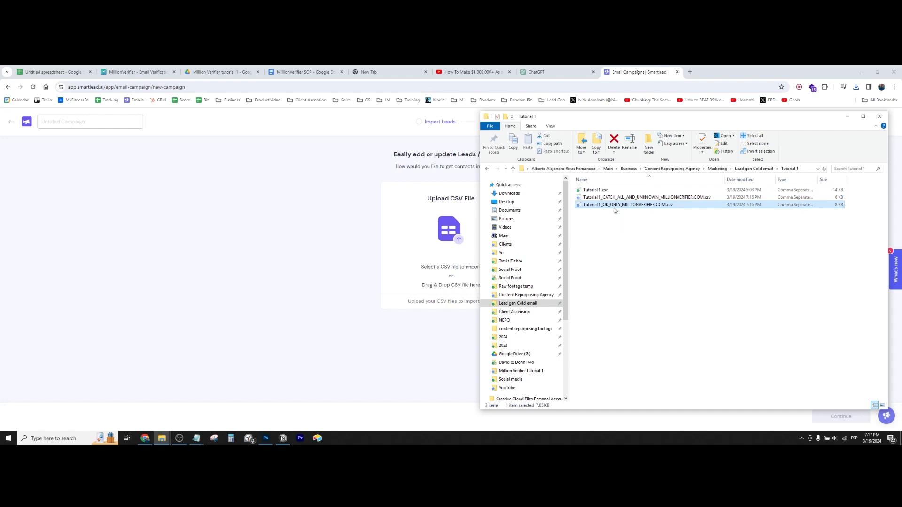
mouse_move(614, 205)
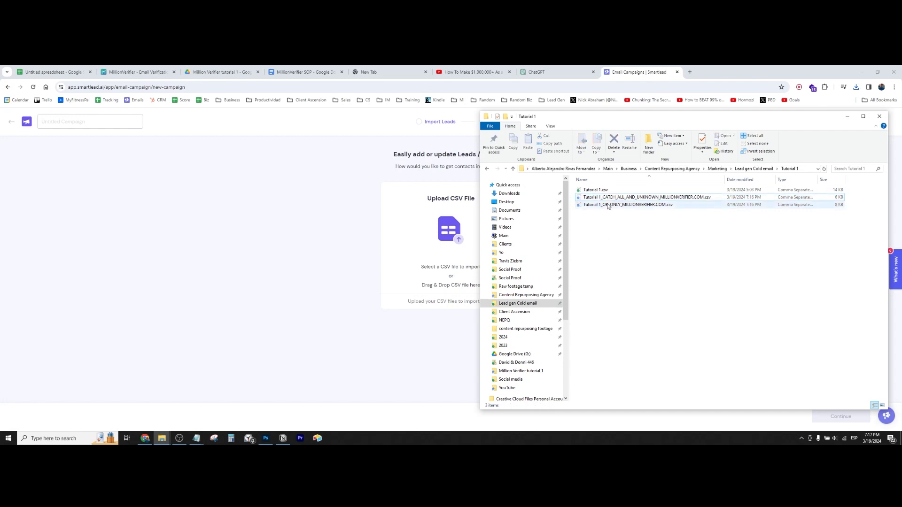
left_click(627, 205)
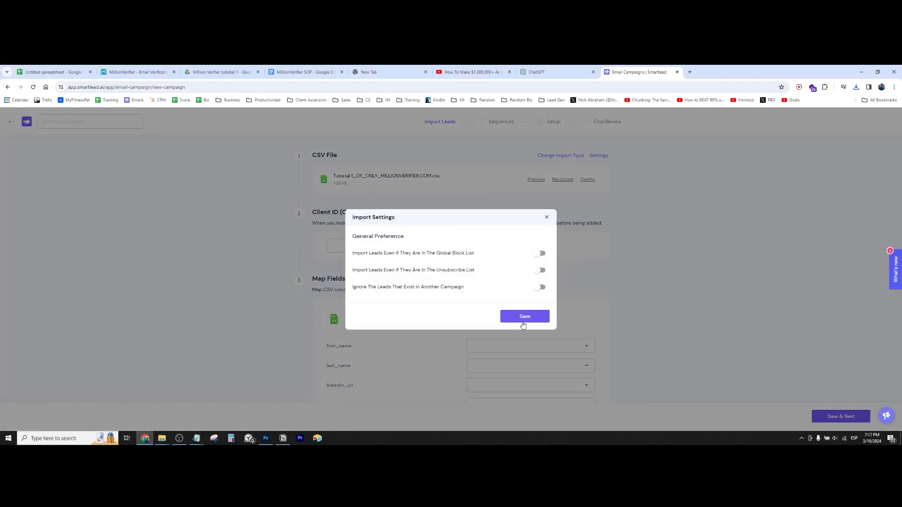
mouse_move(554, 283)
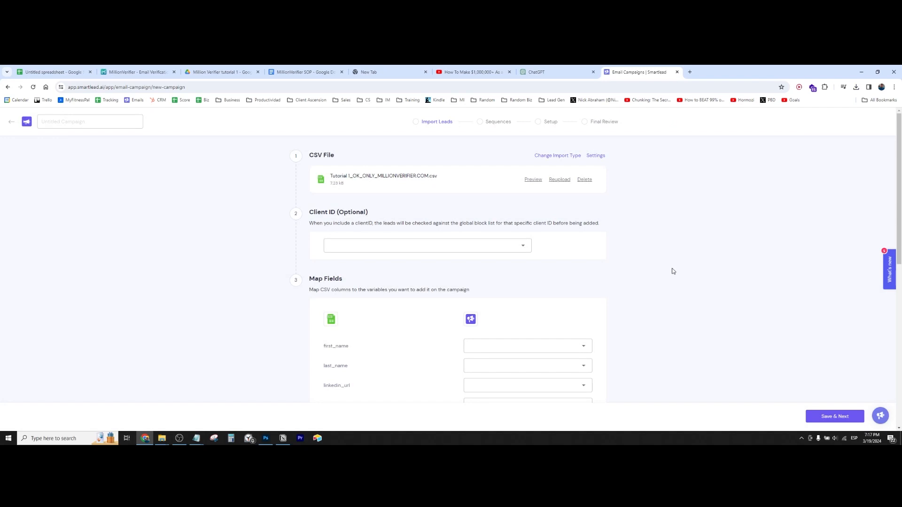
Map the name columns to First/Last Name, linkedin_url to Linkedin Profile, organization_name to Company Name.
left_click(526, 346)
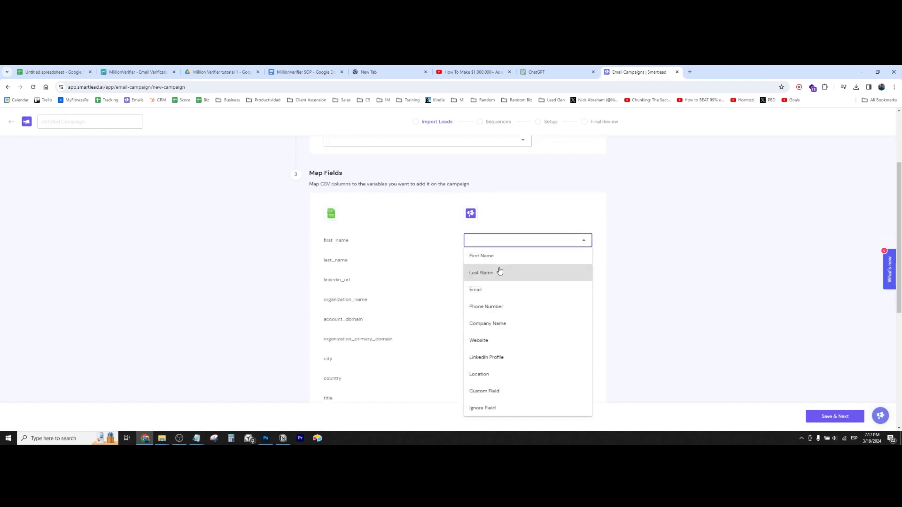
left_click(481, 272)
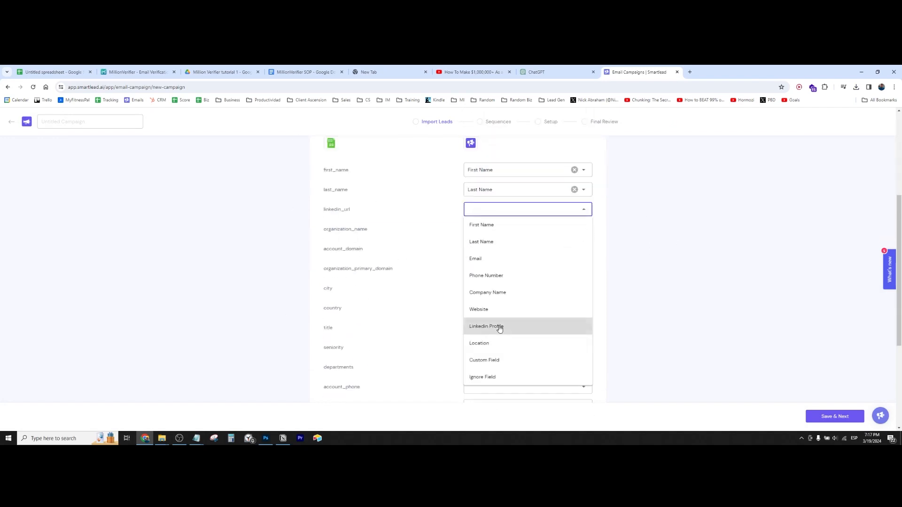
left_click(485, 326)
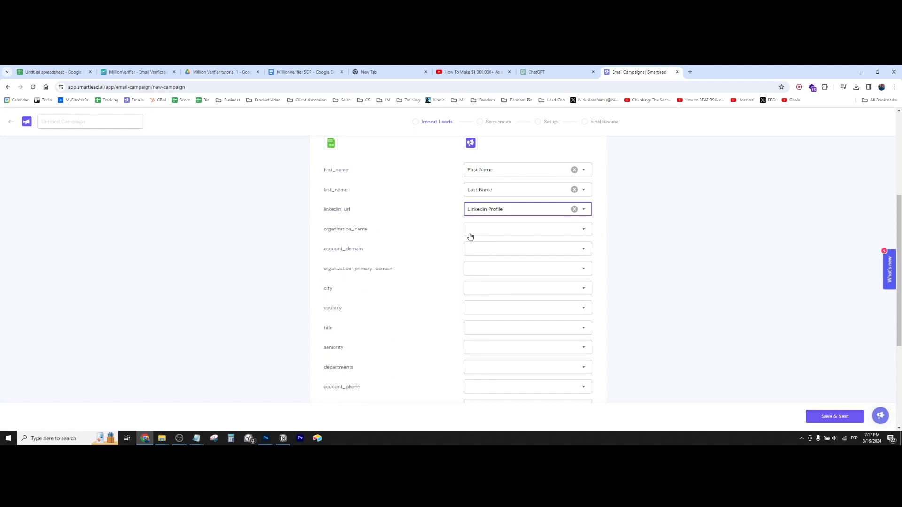
left_click(524, 228)
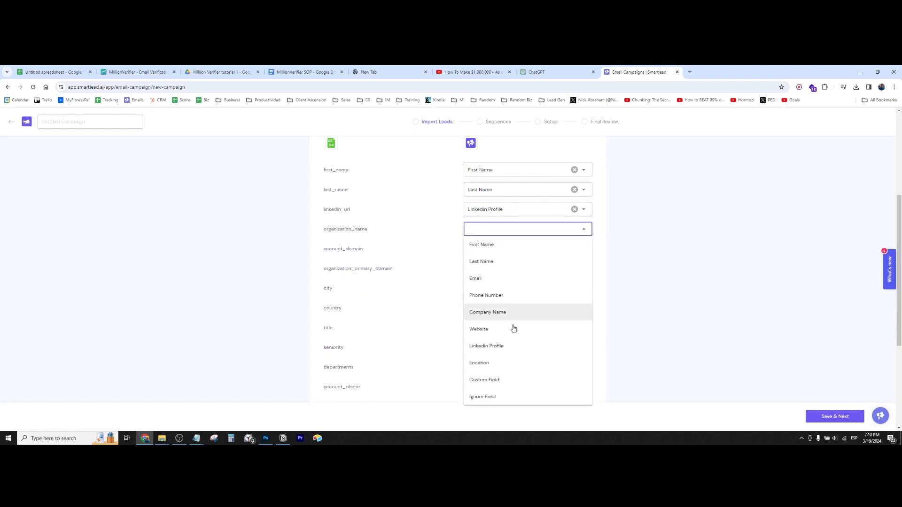
left_click(487, 312)
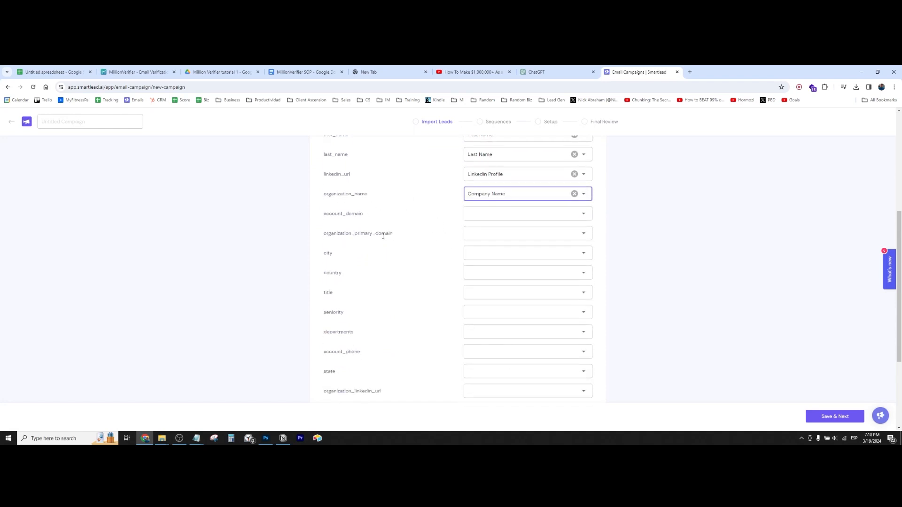
Map organization_primary_domain to Website and email to Email, then save and import.
left_click(525, 232)
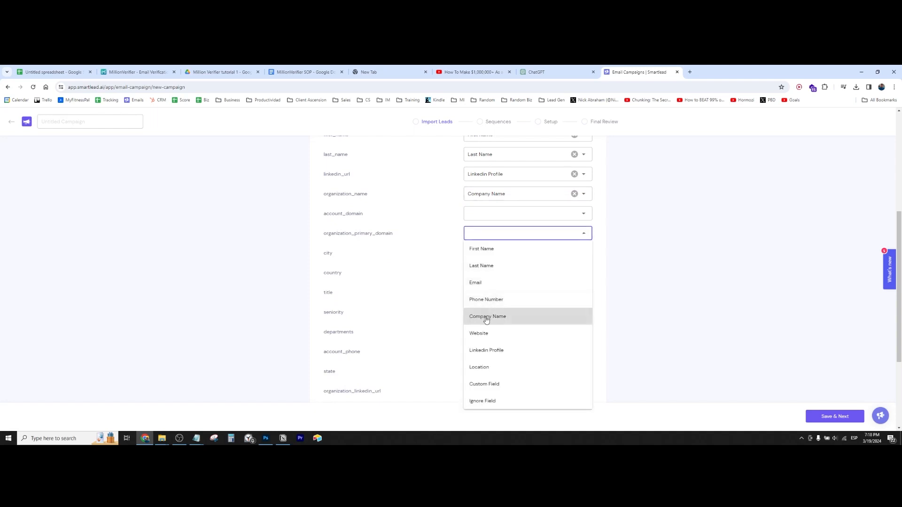
left_click(479, 333)
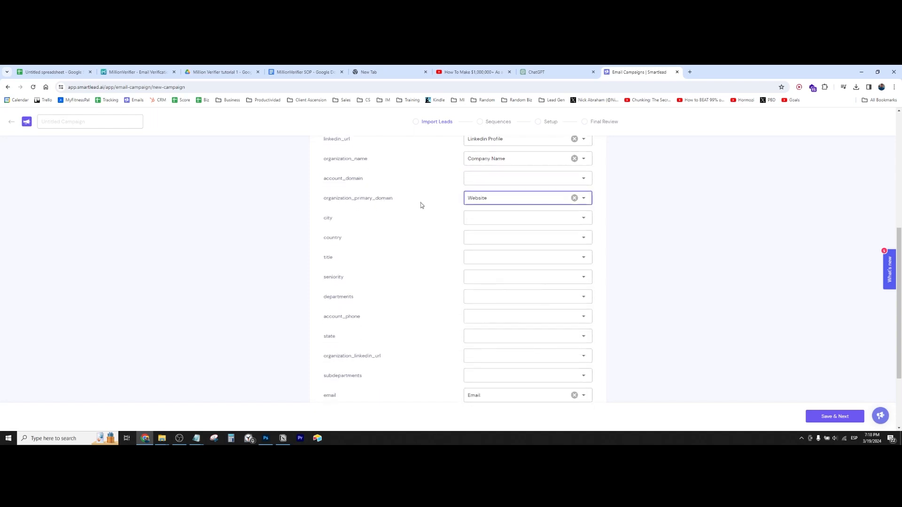
scroll("down", 3)
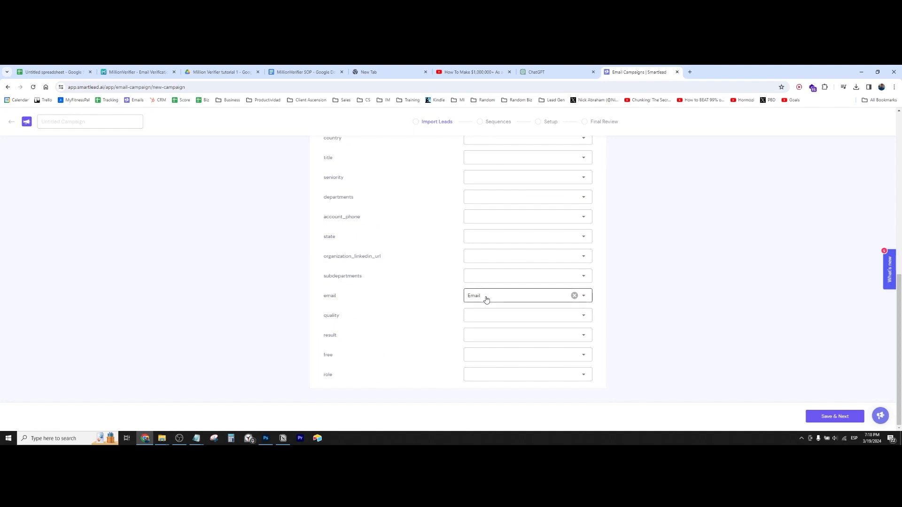
left_click(520, 295)
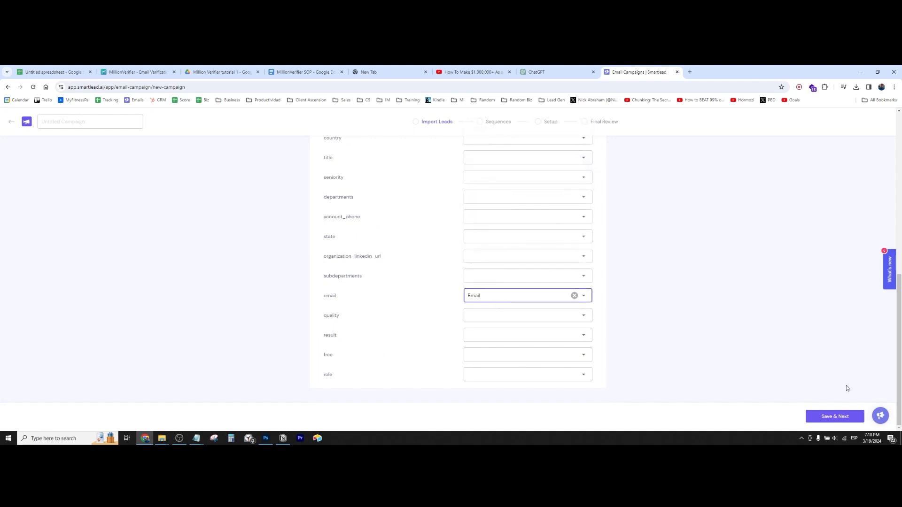
left_click(833, 415)
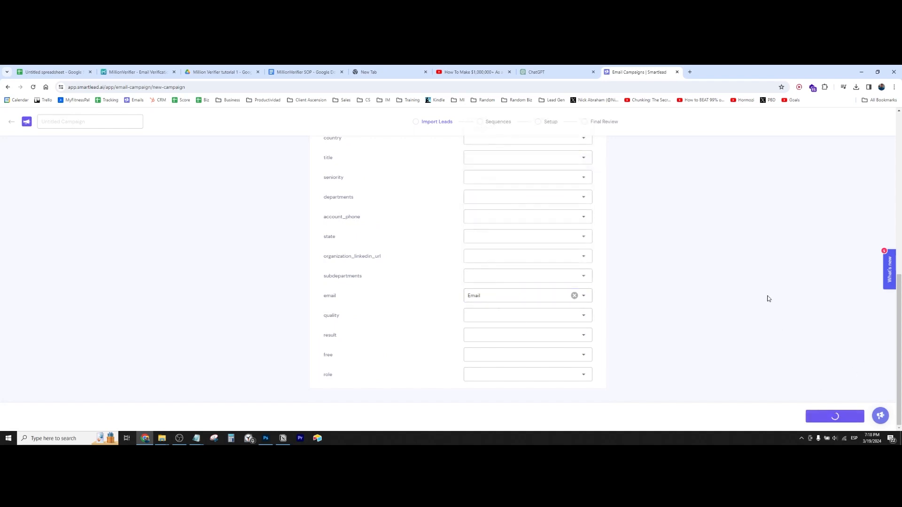
left_click(833, 416)
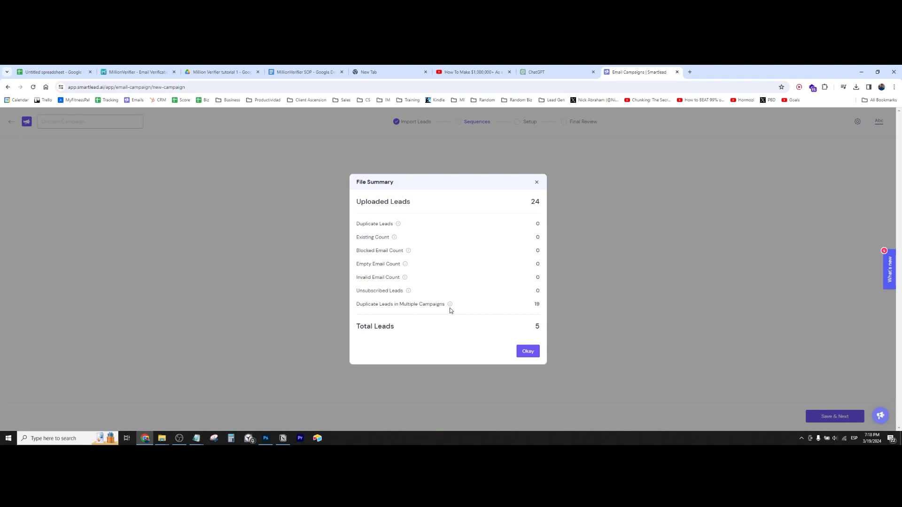
mouse_move(455, 309)
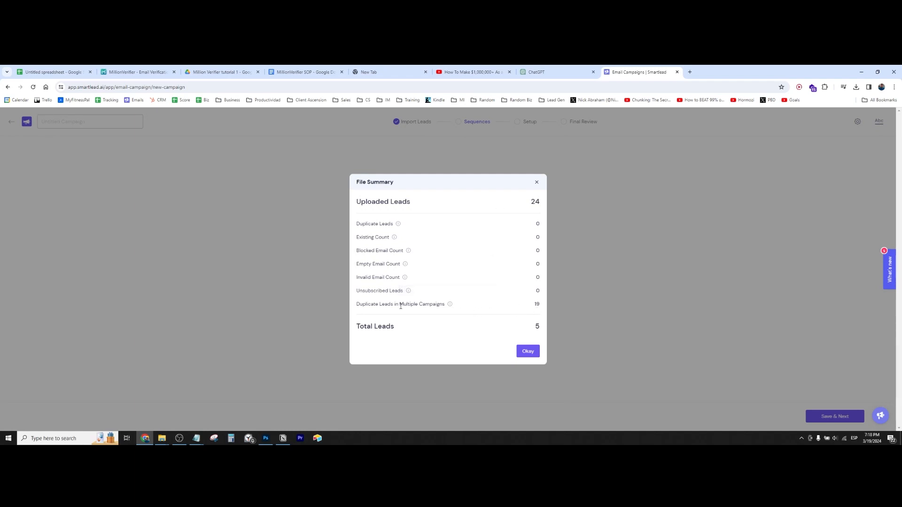
Dismiss the file summary (24 uploaded, 19 duplicates, 5 leads) to reach Sequences.
left_click(526, 351)
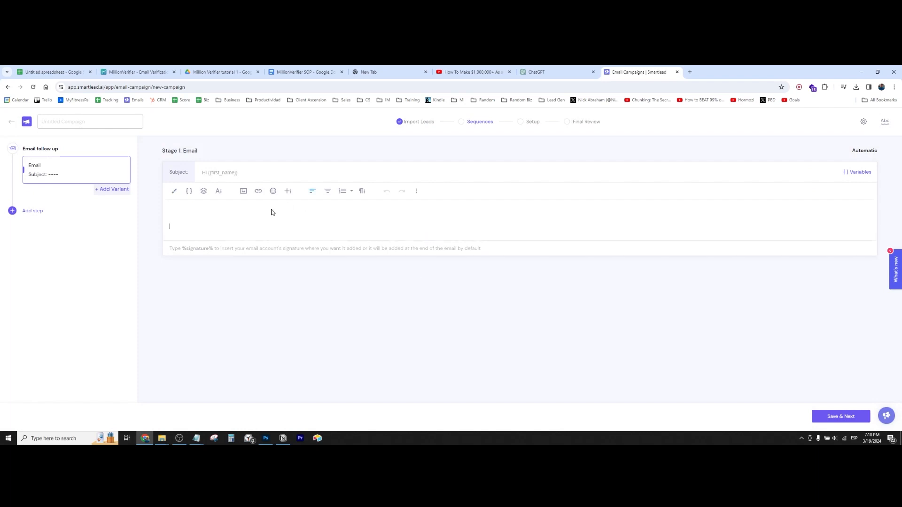
Type "Hello there!" into the Stage 1 email body.
type("H")
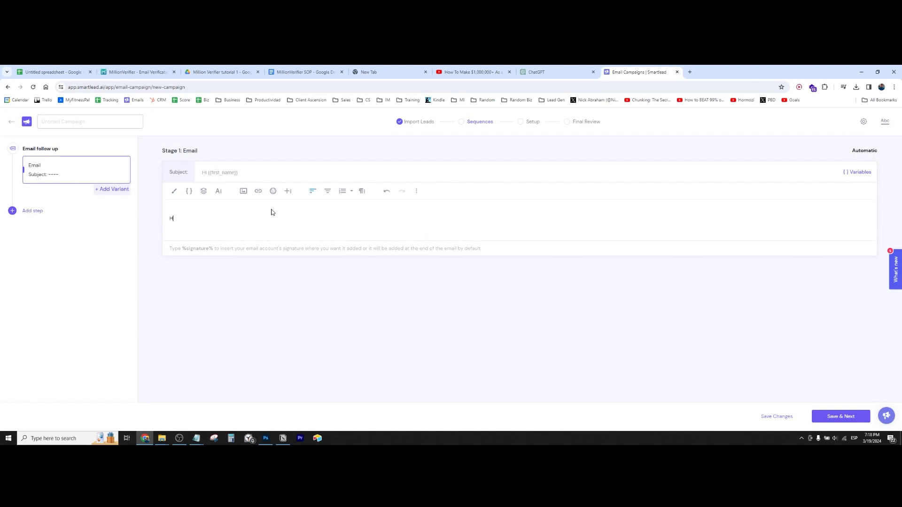
type("Hello there!")
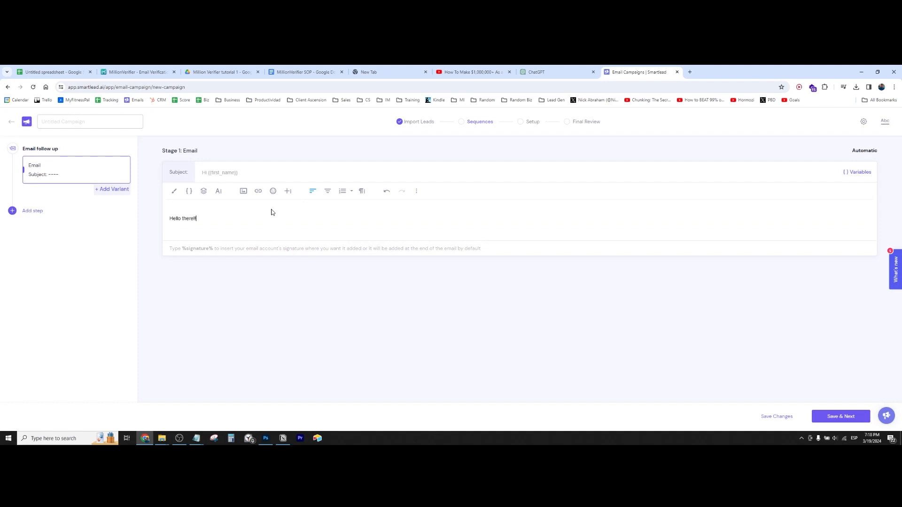